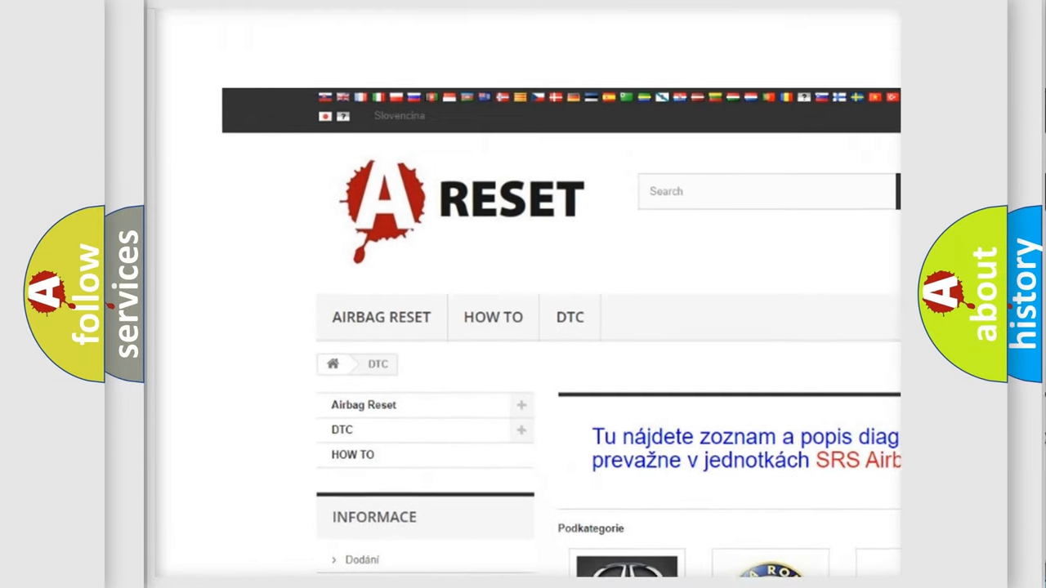
{"action": "scroll", "scroll_direction": "down", "scroll_amount": 3}
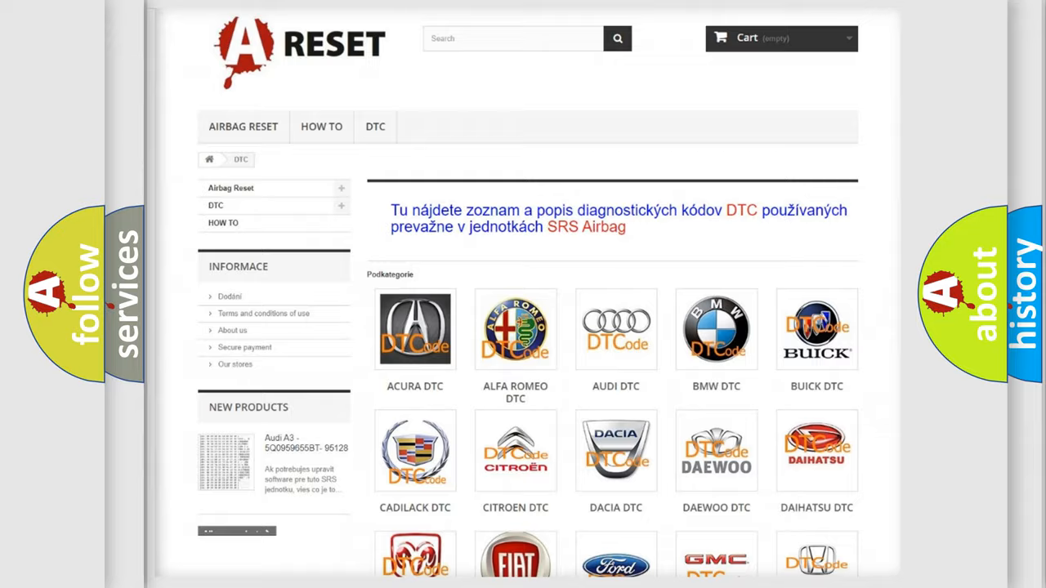
{"action": "scroll", "scroll_direction": "down", "scroll_amount": 3}
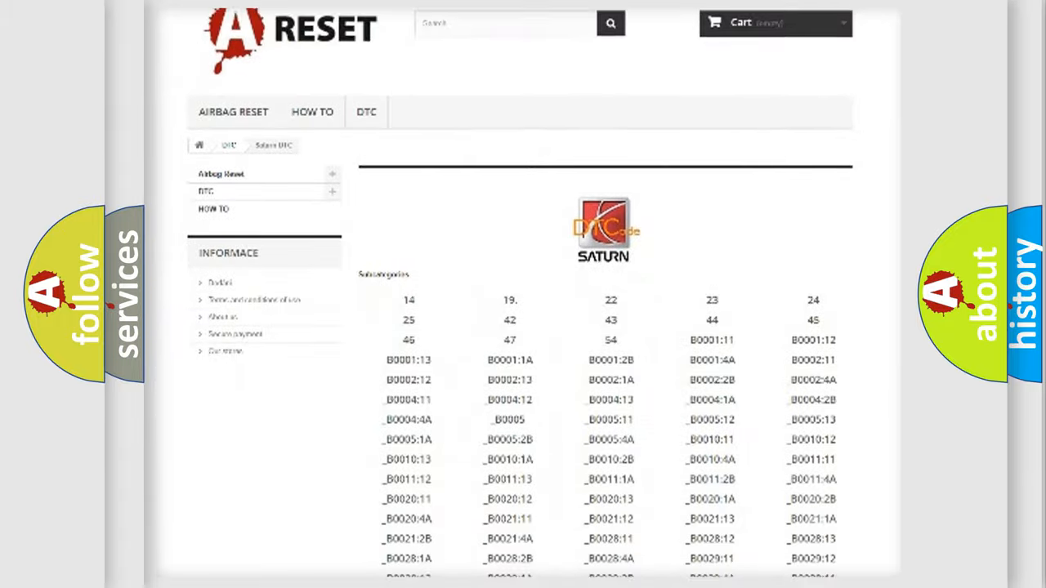
{"action": "scroll", "scroll_direction": "down", "scroll_amount": 3}
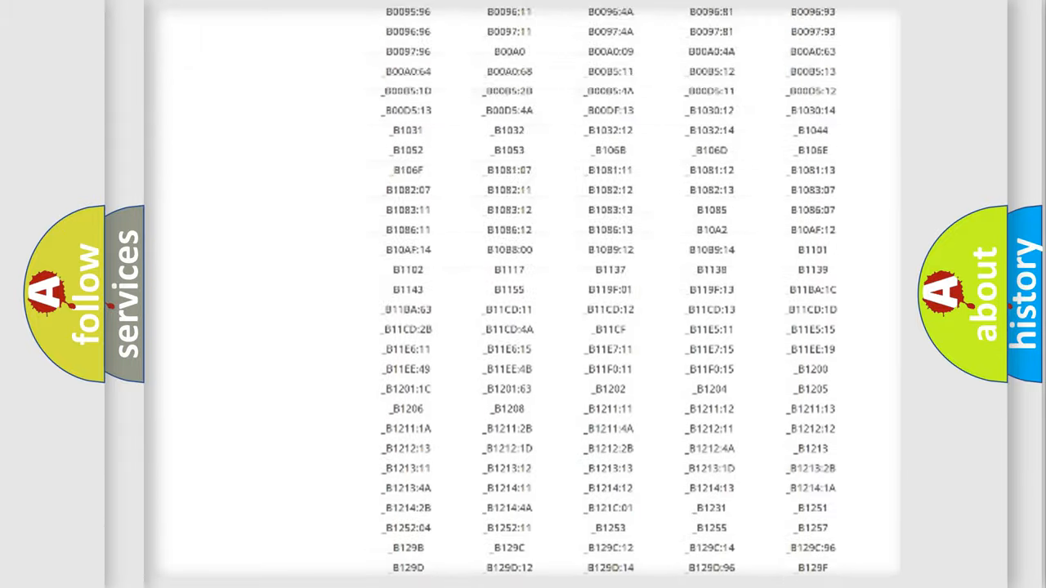
{"action": "scroll", "scroll_direction": "up", "scroll_amount": 3}
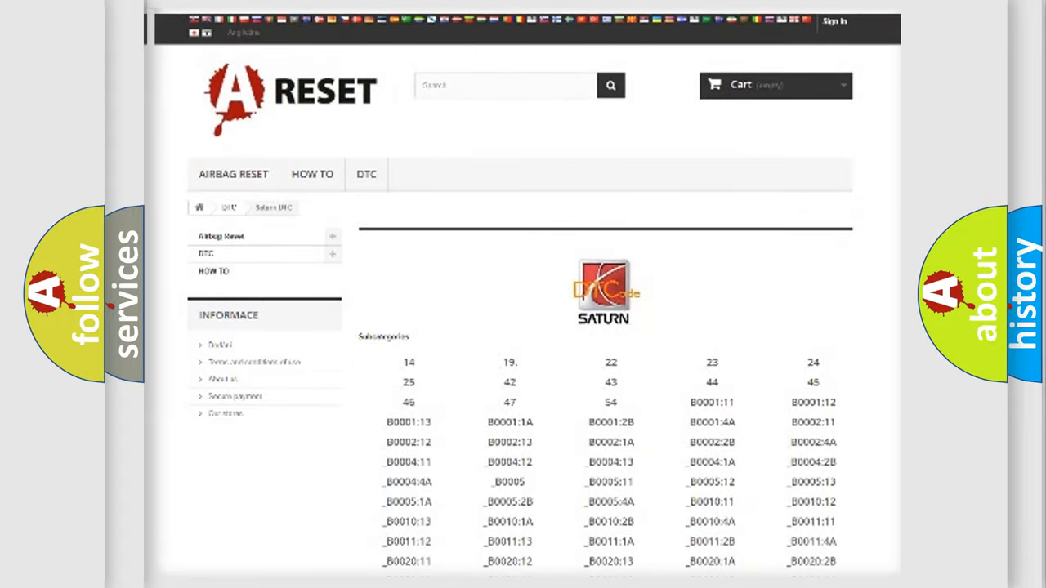